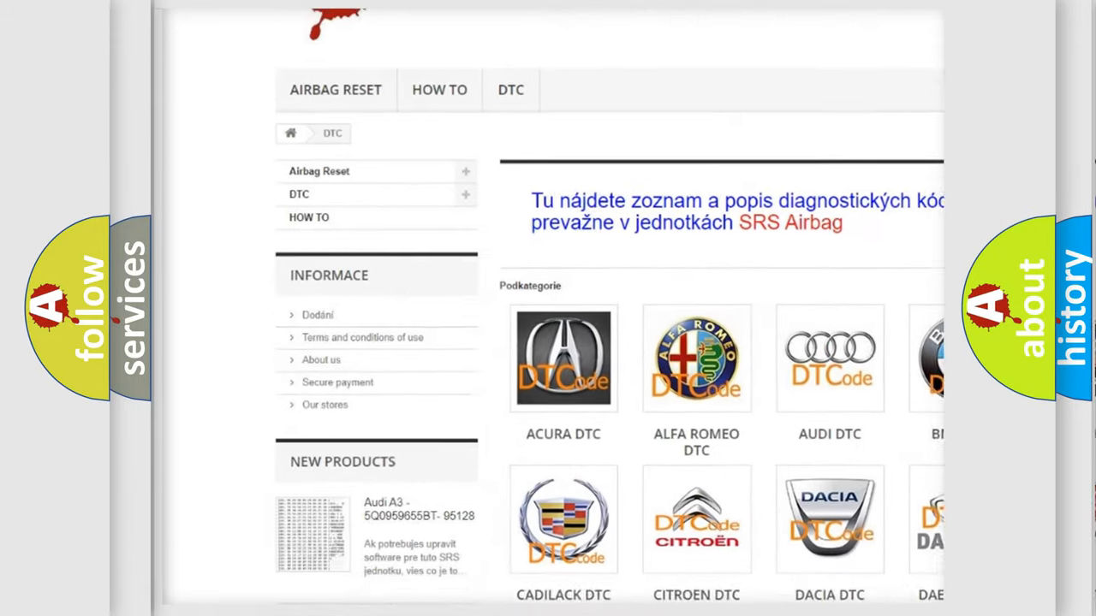
scroll(down, 3)
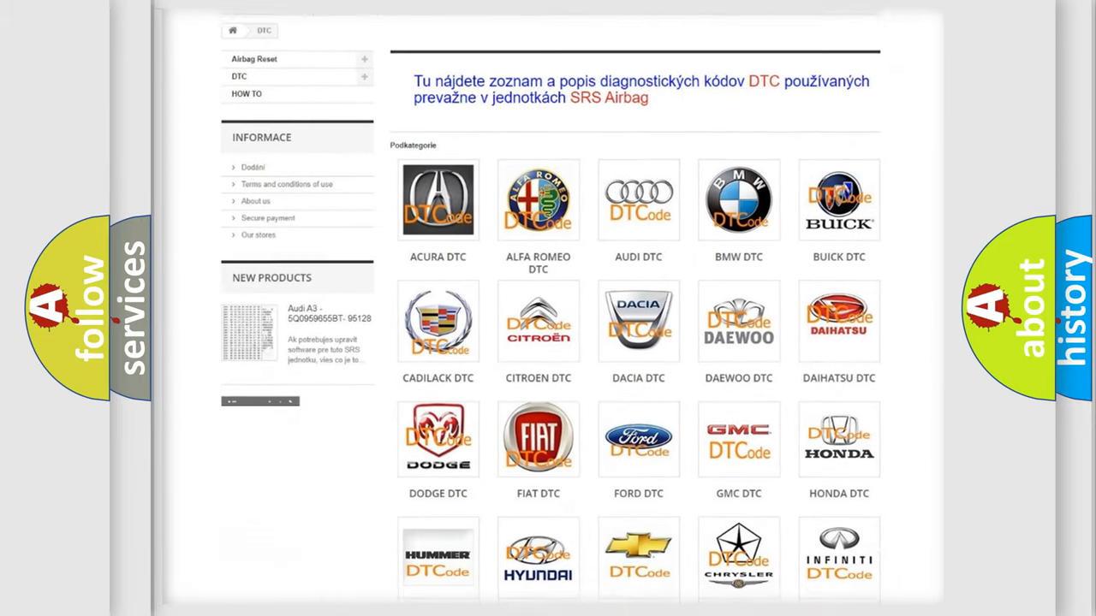
scroll(down, 3)
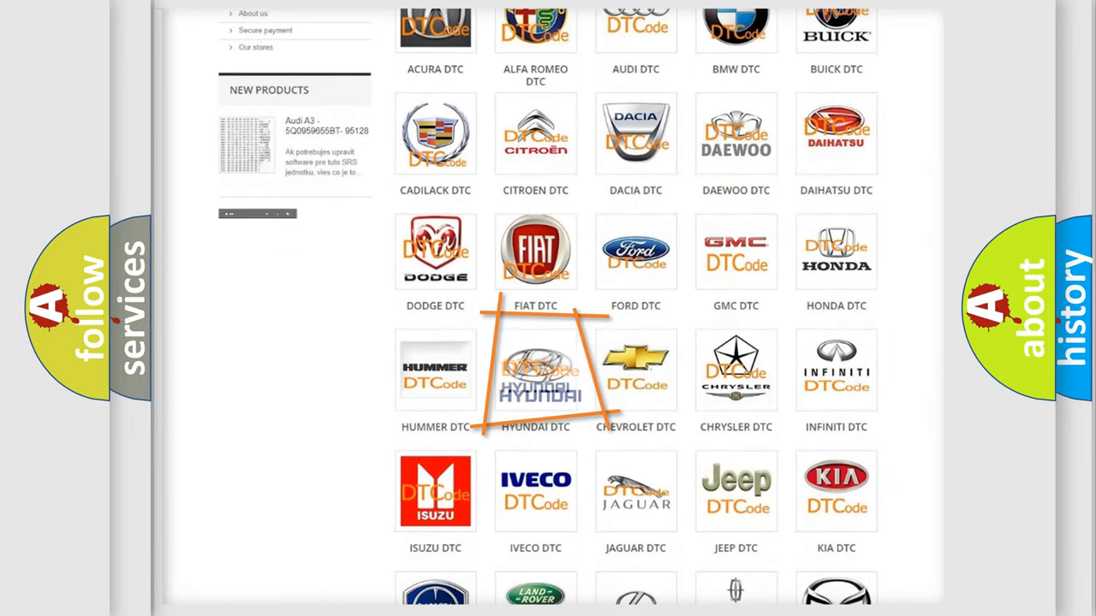